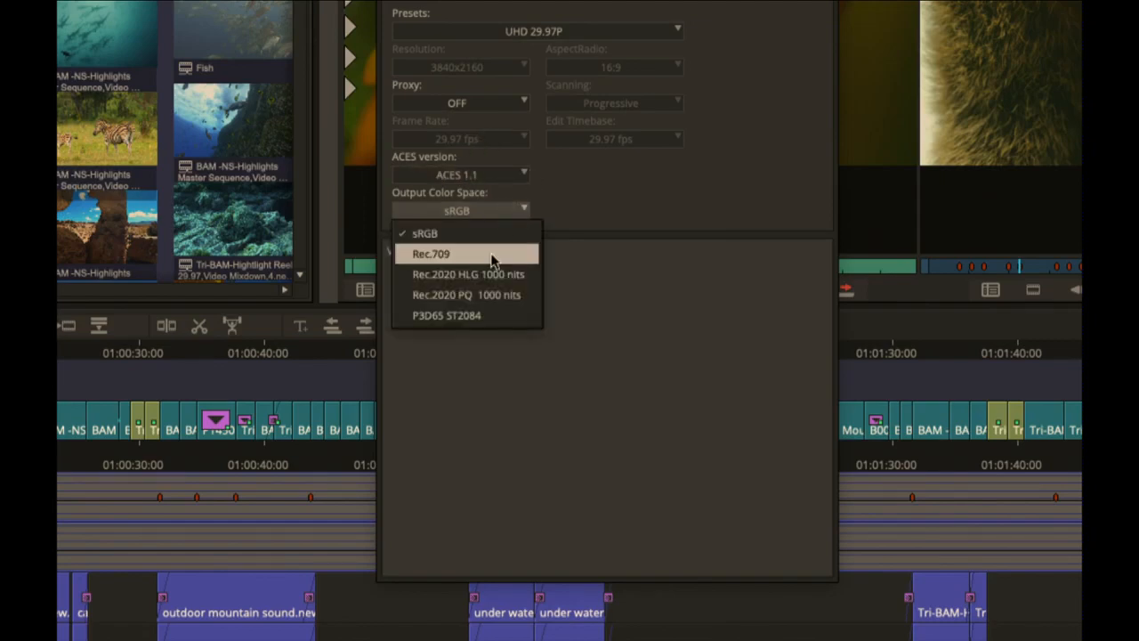
pyautogui.moveTo(484, 233)
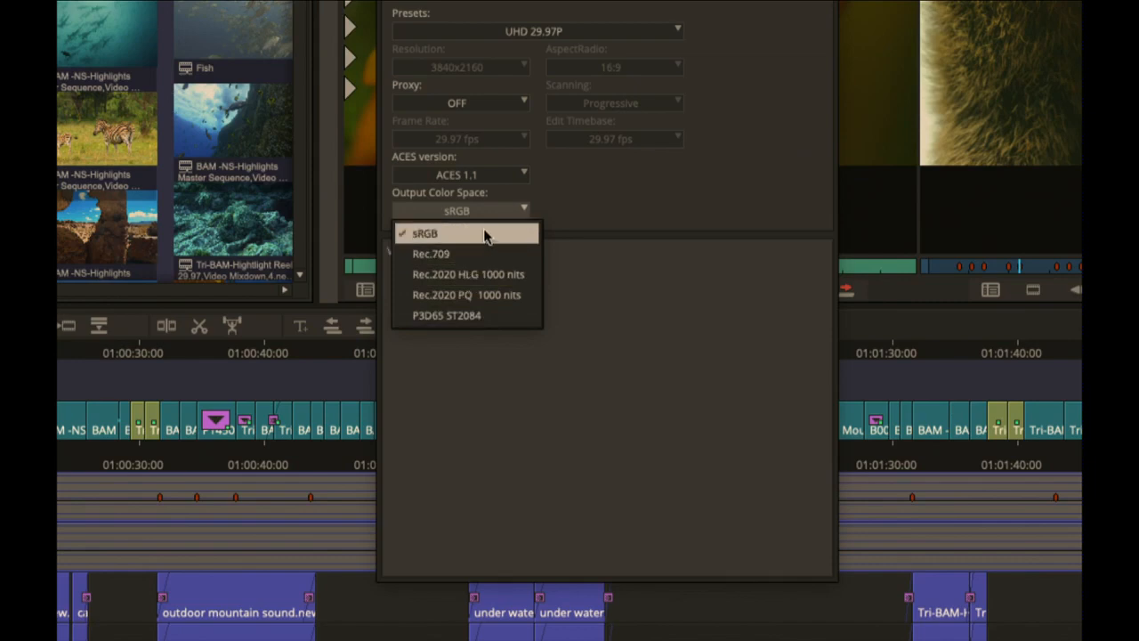
pyautogui.moveTo(495, 315)
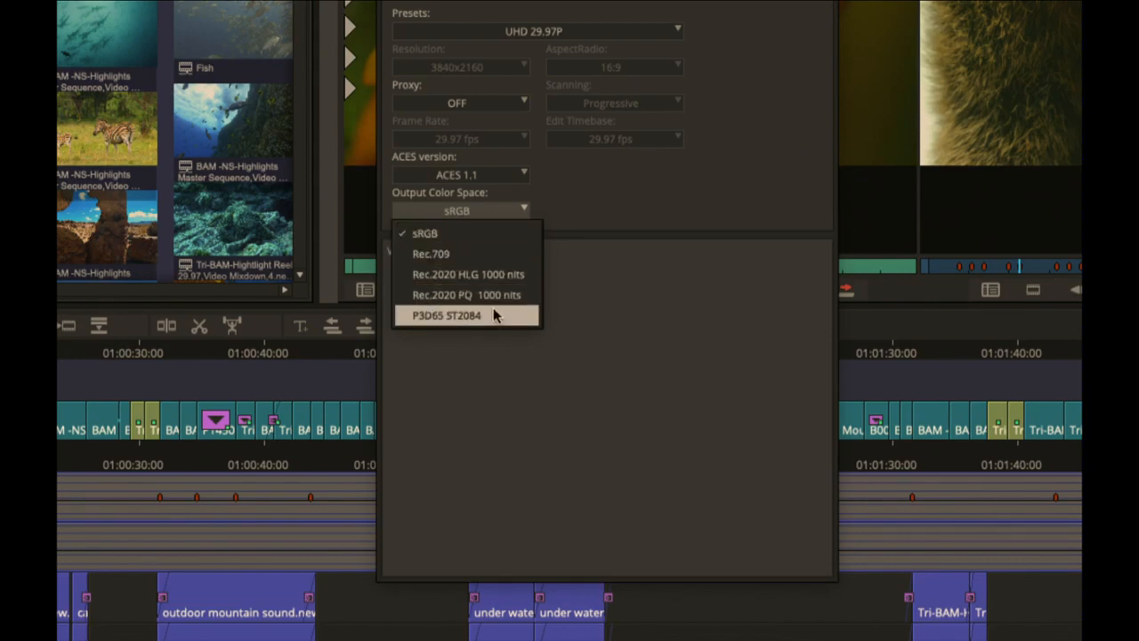
pyautogui.moveTo(501, 324)
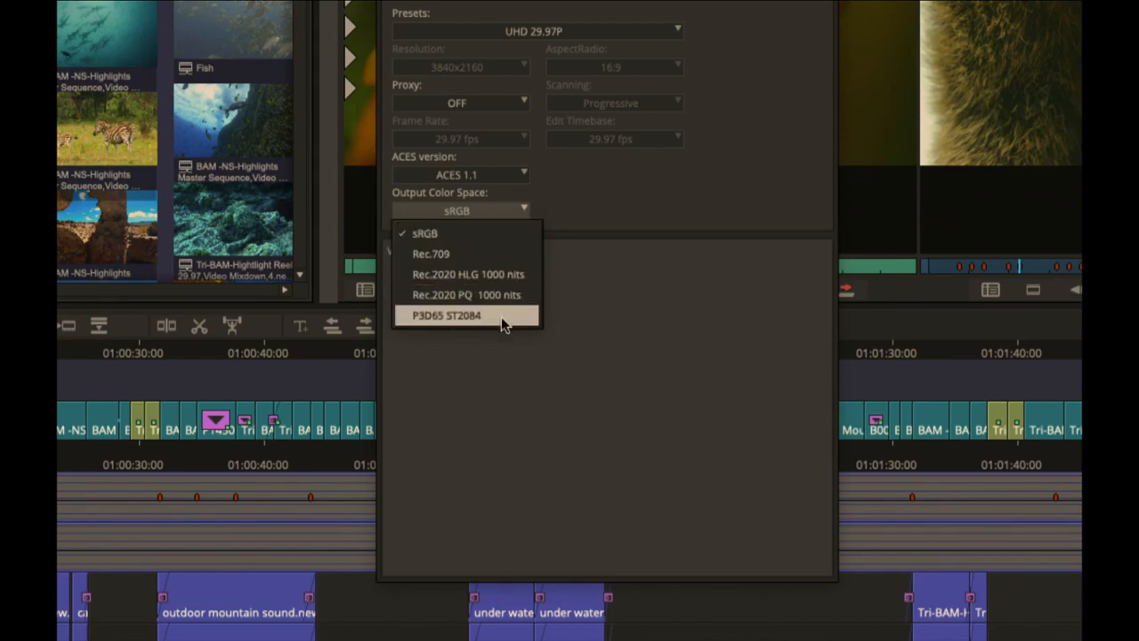
# Step: Choose an ACES Canon input transform as the clip's colour adapter in Source Settings
pyautogui.click(460, 210)
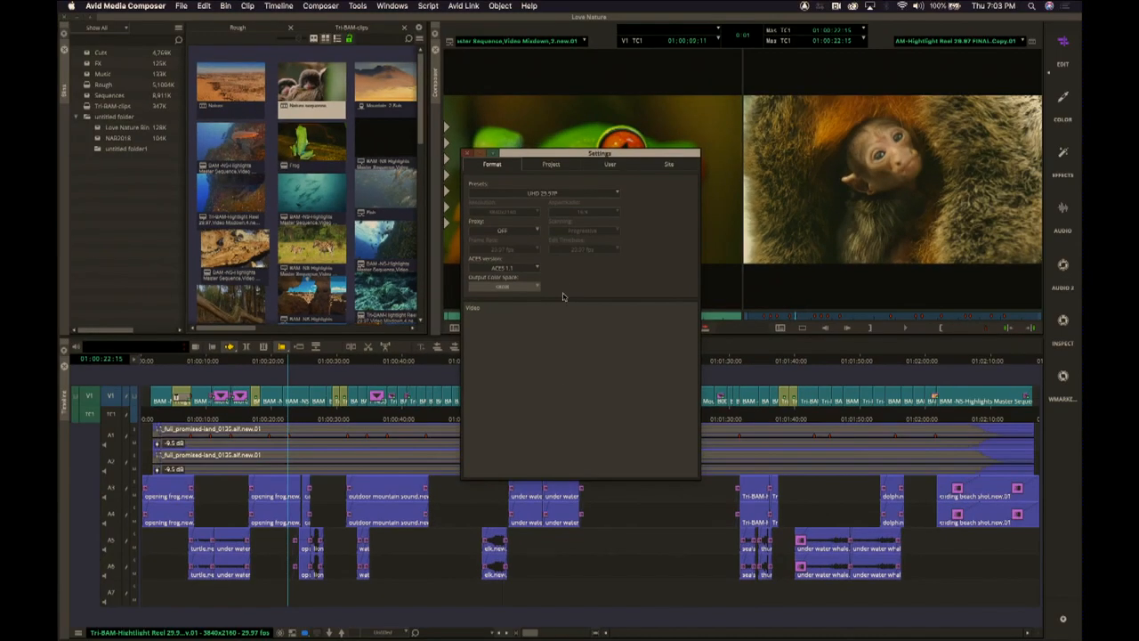
pyautogui.moveTo(470, 153)
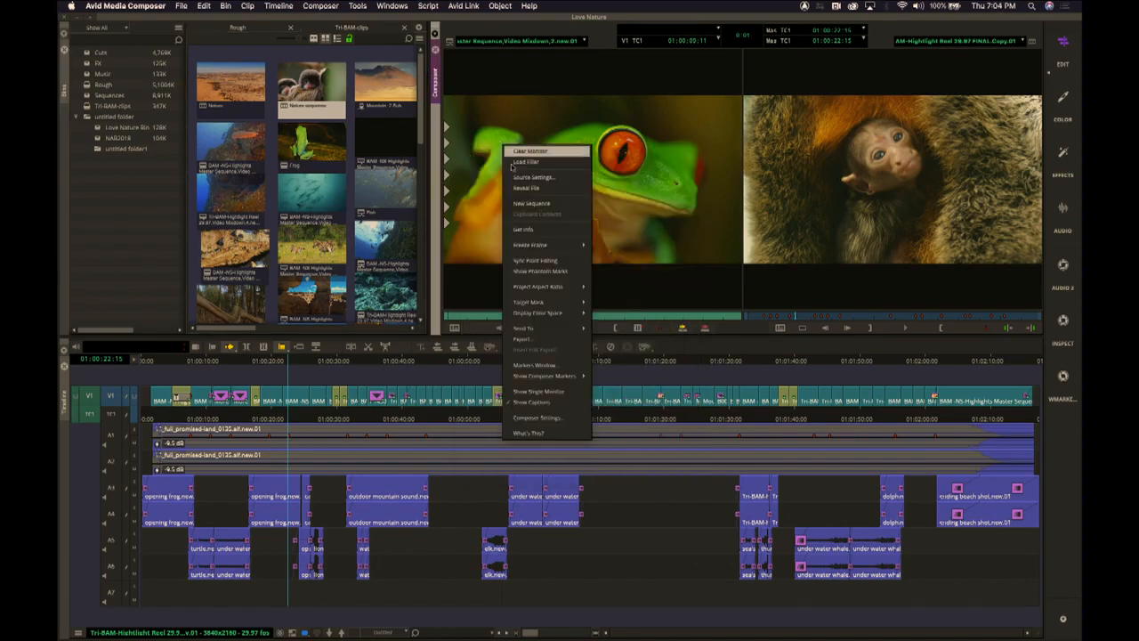
pyautogui.click(534, 178)
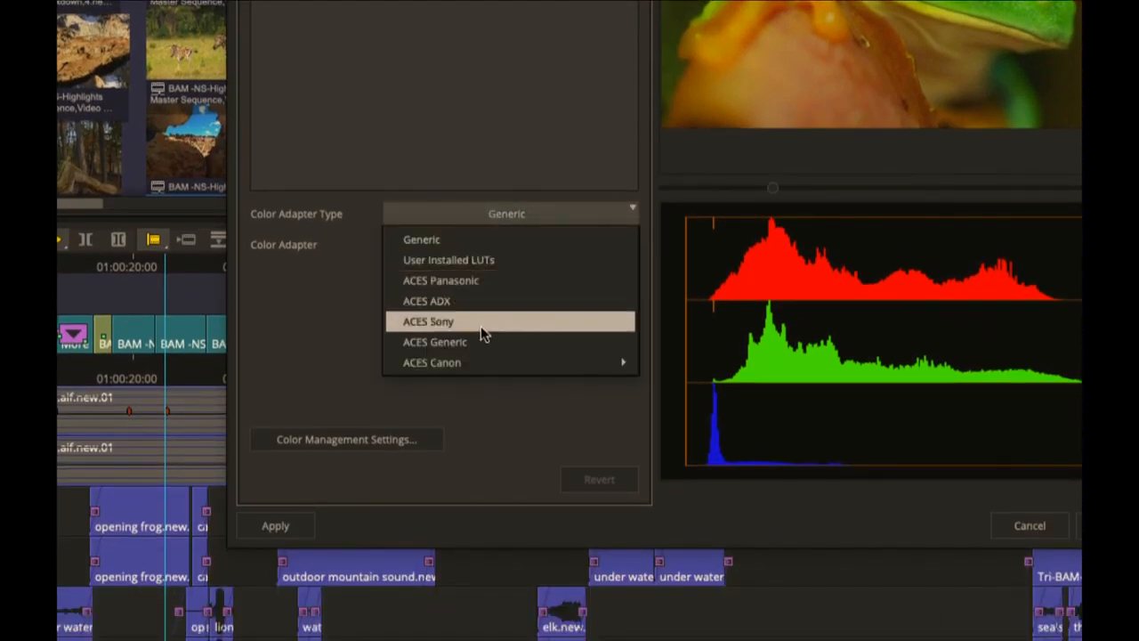
pyautogui.moveTo(489, 335)
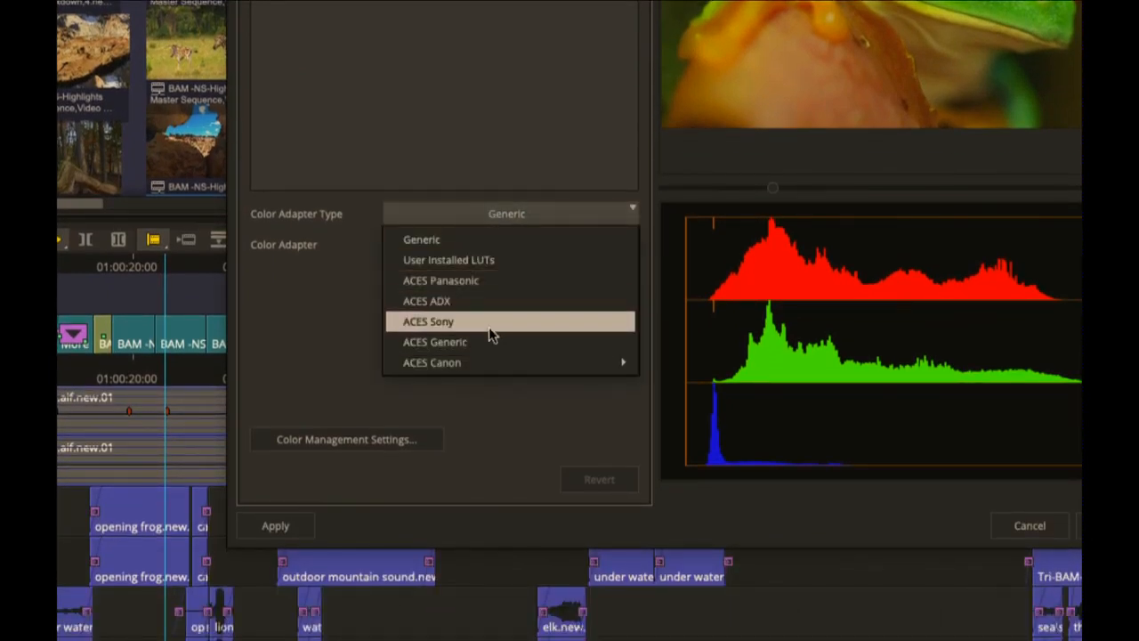
pyautogui.moveTo(484, 363)
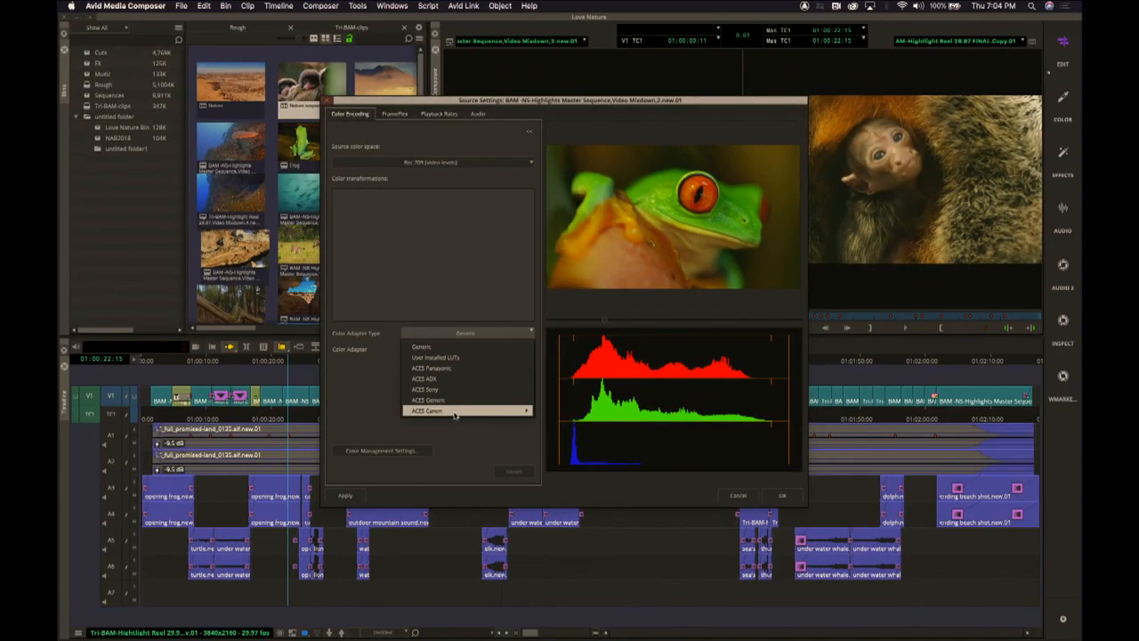
pyautogui.click(454, 413)
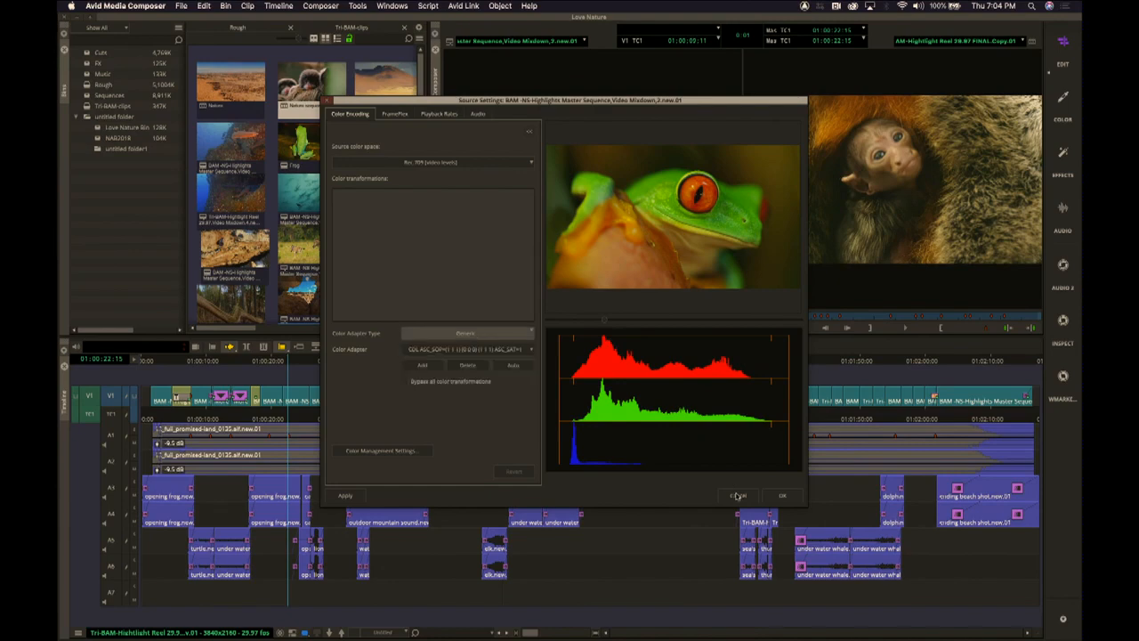
# Step: Apply the colour settings, switch playback to full quality, and head to Media Creation settings
pyautogui.click(781, 495)
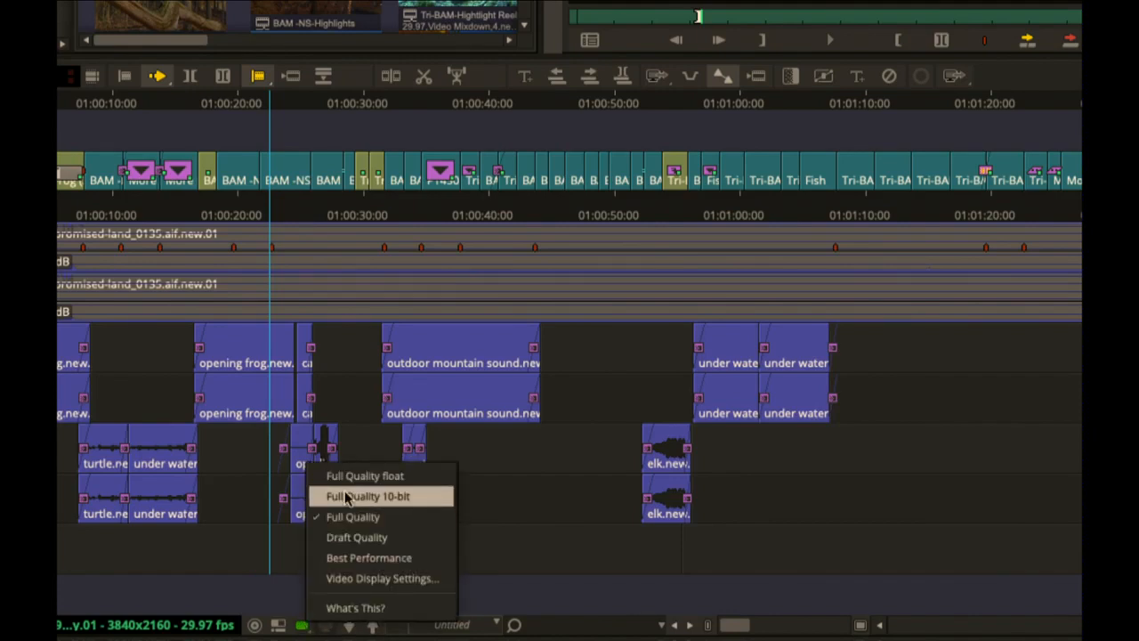
pyautogui.click(367, 494)
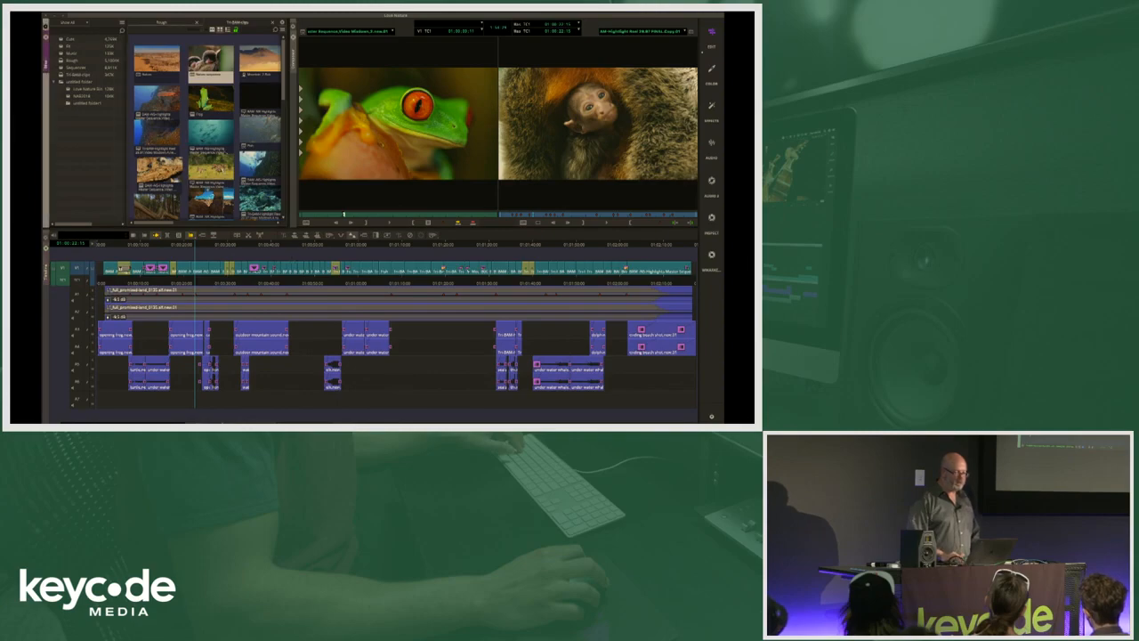
pyautogui.click(123, 22)
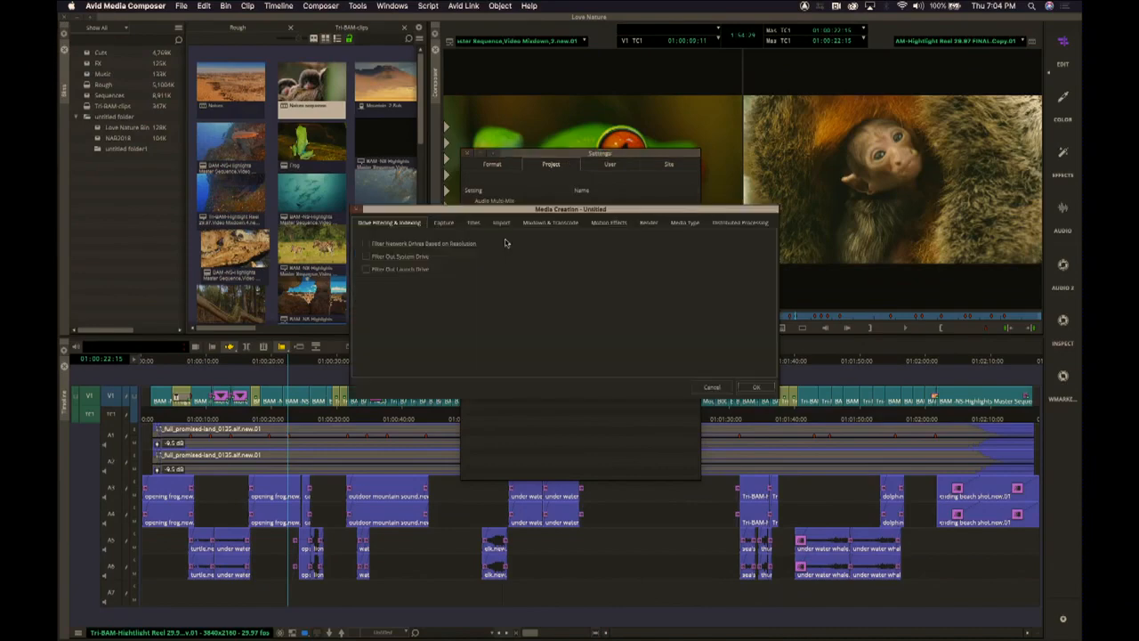
# Step: Switch to the Media Type settings showing Avid OP-Atom and MXF OP1a wrapper formats
pyautogui.click(683, 223)
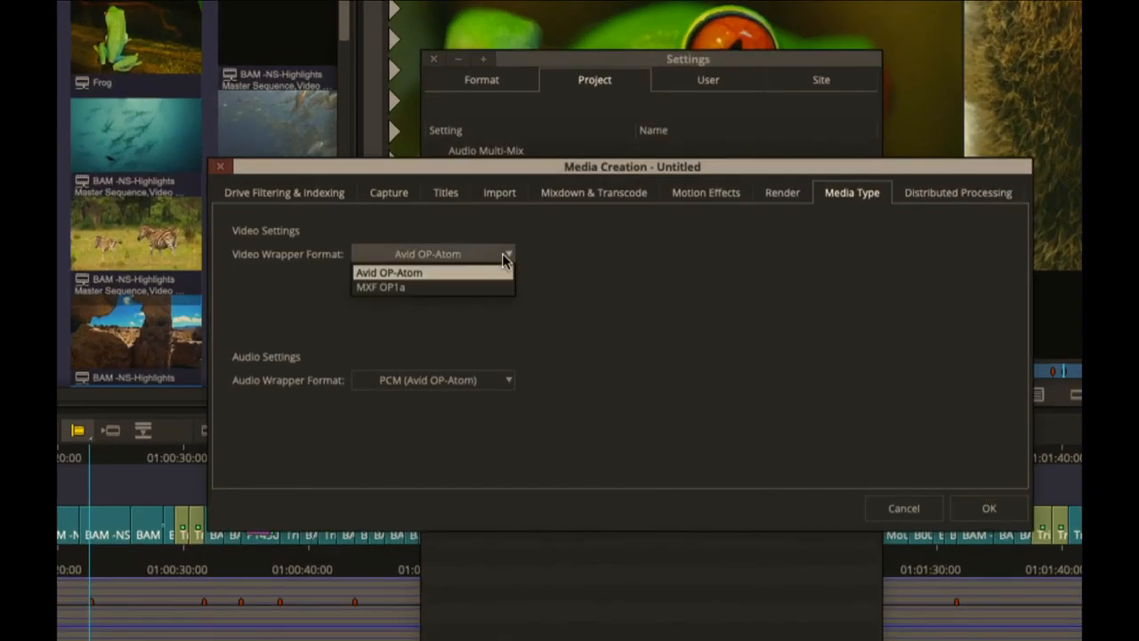
pyautogui.moveTo(488, 286)
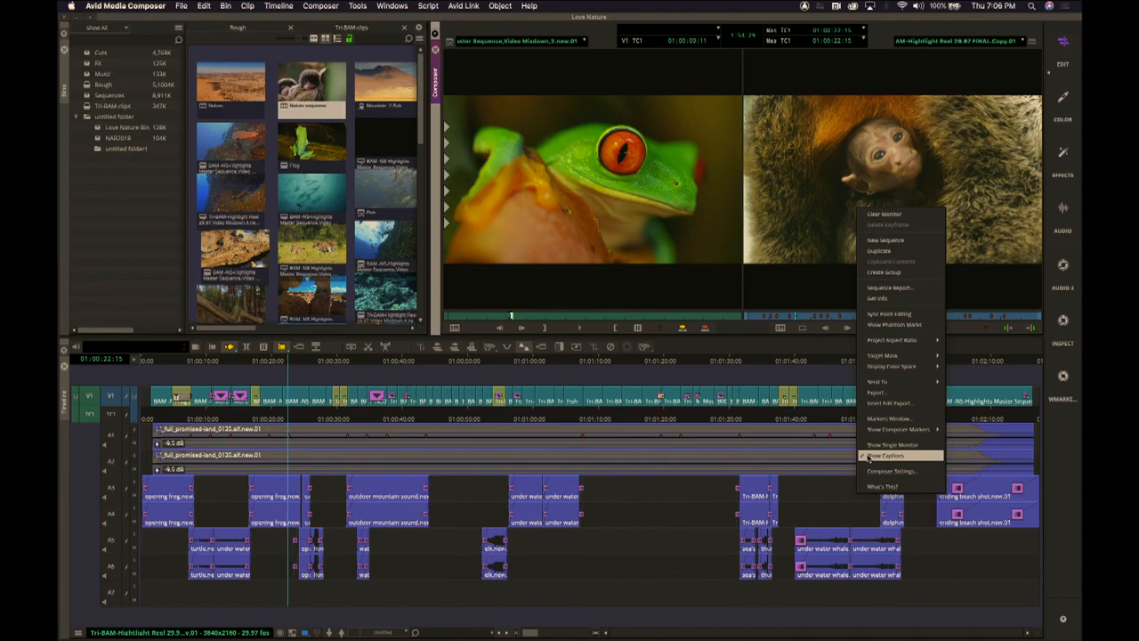
# Step: Begin exporting the sequence and bring up the AMA File Export options
pyautogui.click(885, 456)
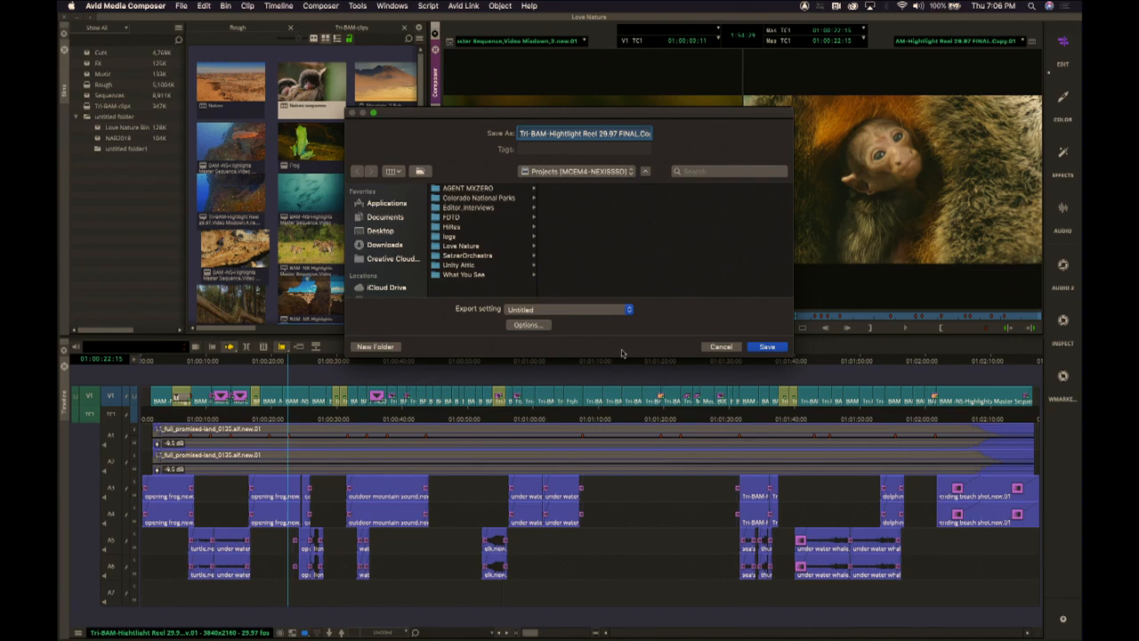
pyautogui.moveTo(661, 199)
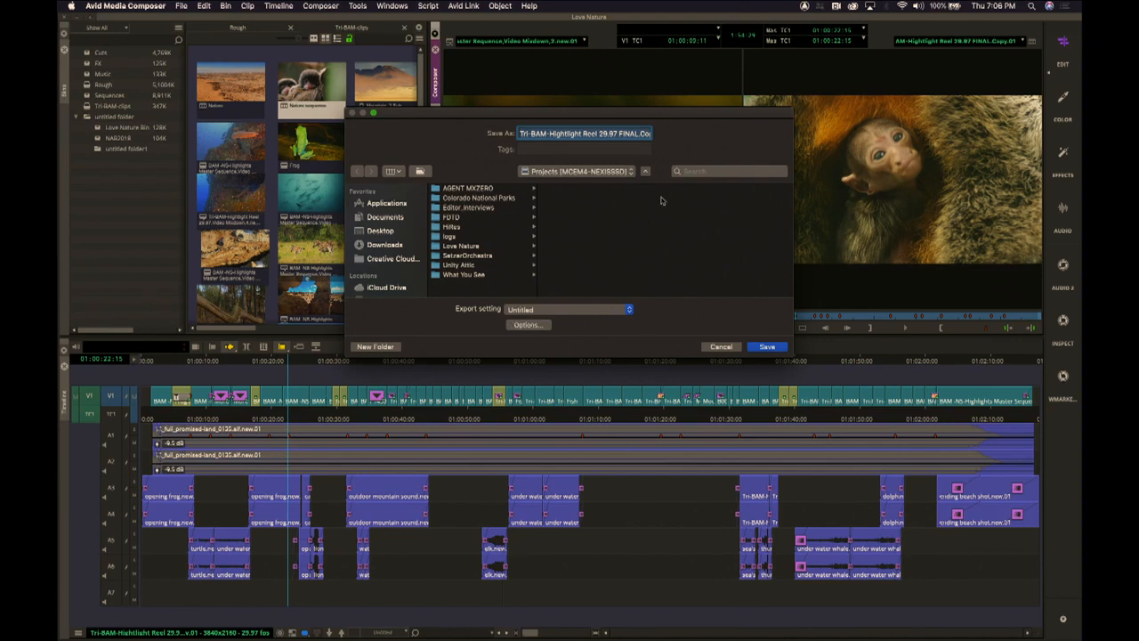
pyautogui.moveTo(655, 363)
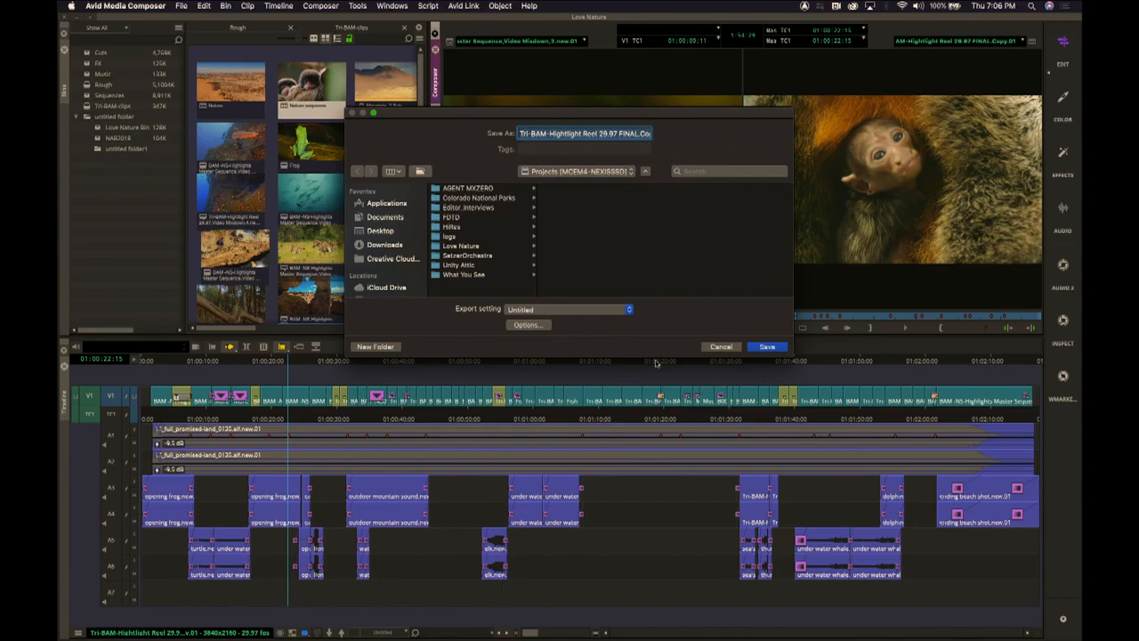
pyautogui.moveTo(615, 194)
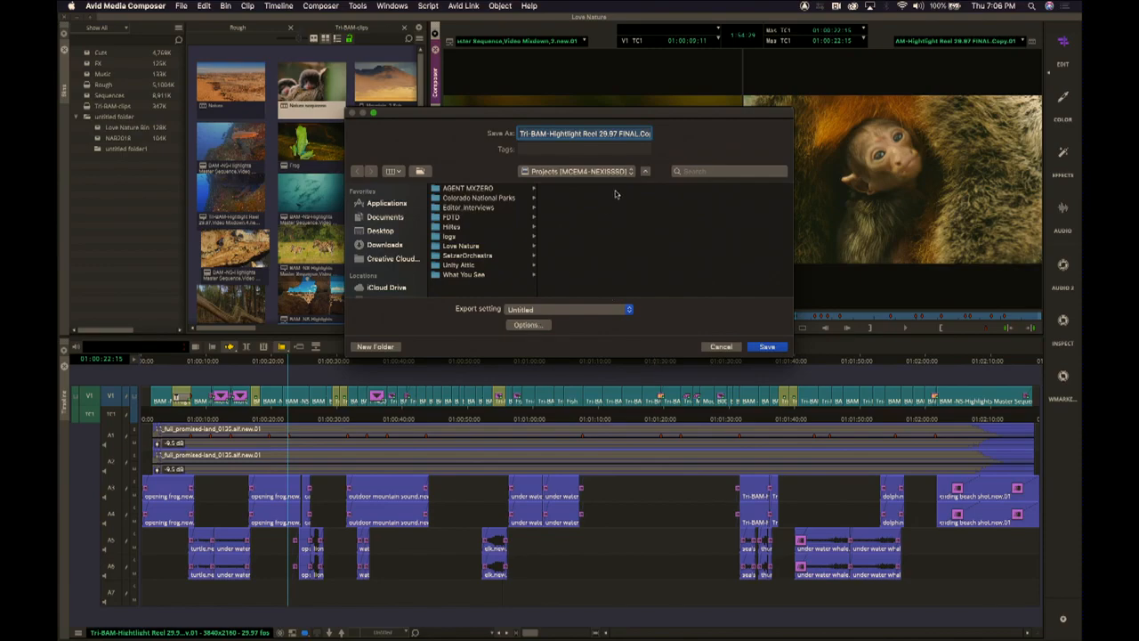
pyautogui.click(461, 234)
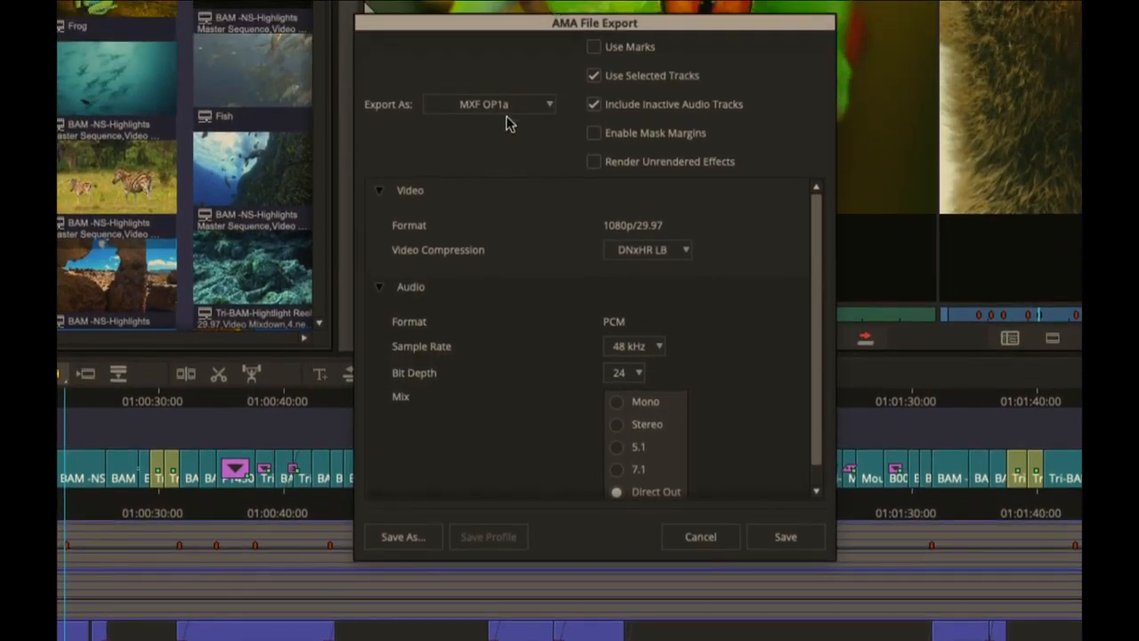
# Step: Change Export As to IMF and move the options window lower
pyautogui.click(489, 104)
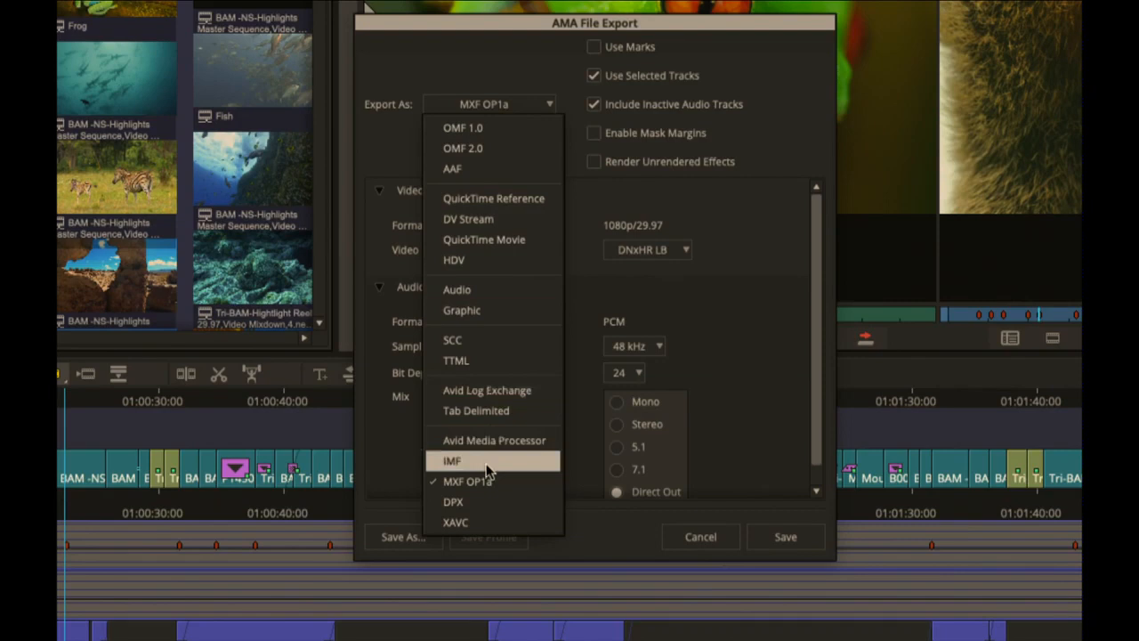
pyautogui.click(452, 459)
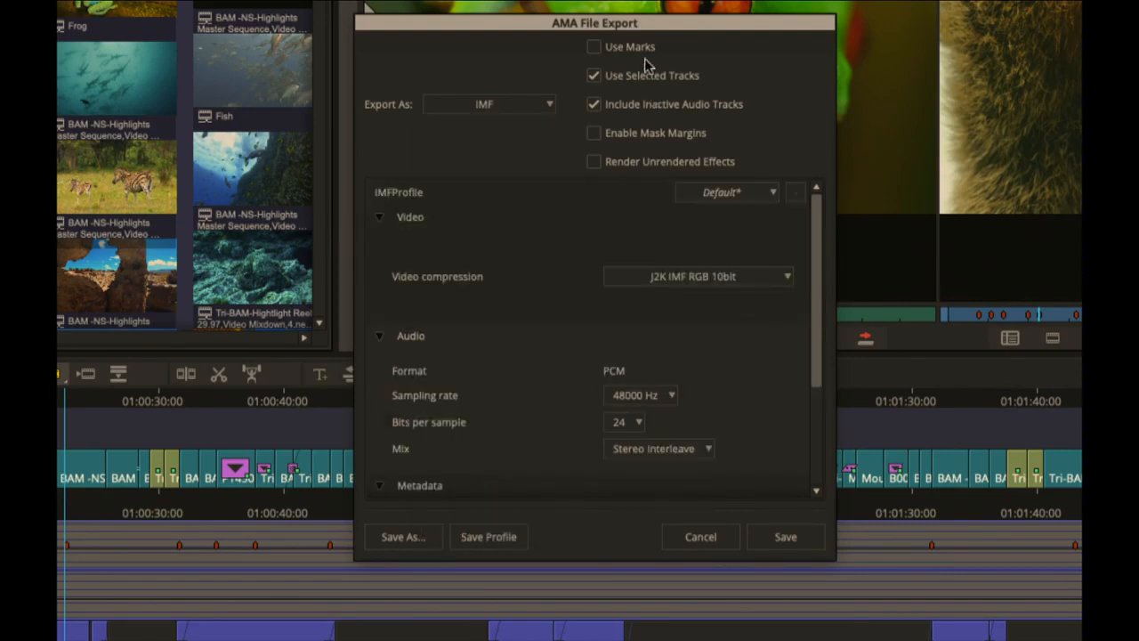
pyautogui.moveTo(647, 43)
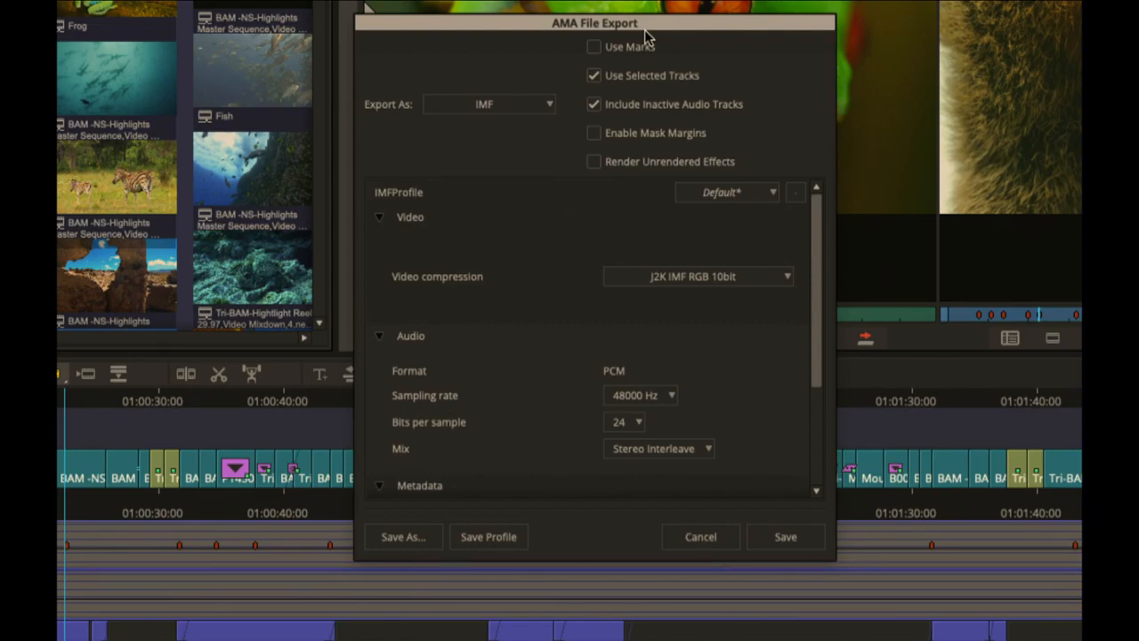
pyautogui.moveTo(594, 23); pyautogui.dragTo(594, 123)
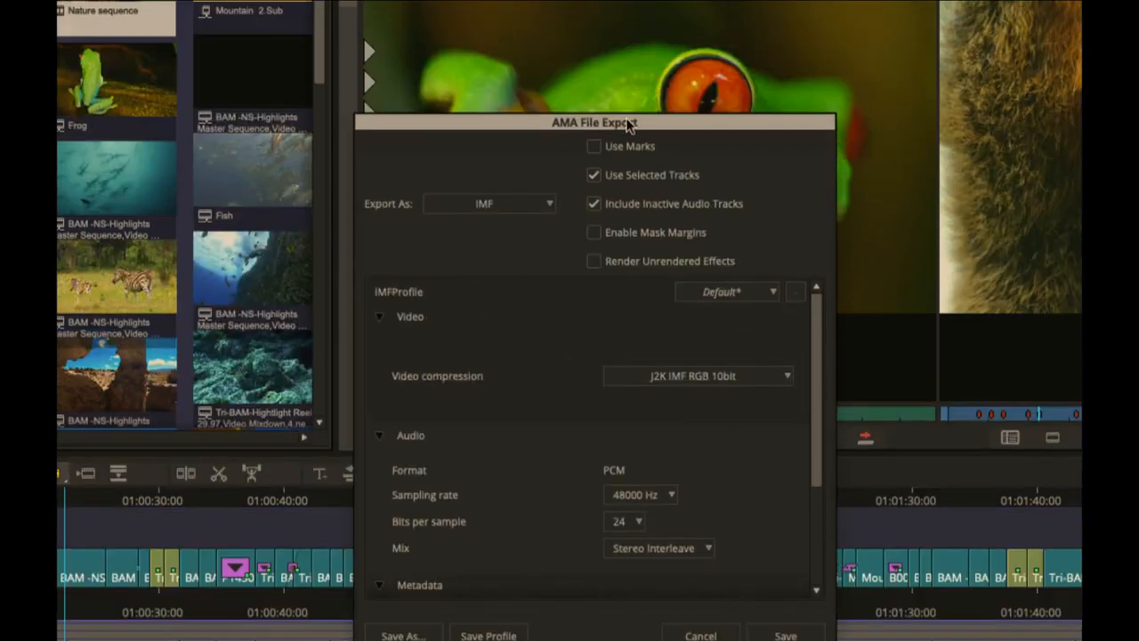